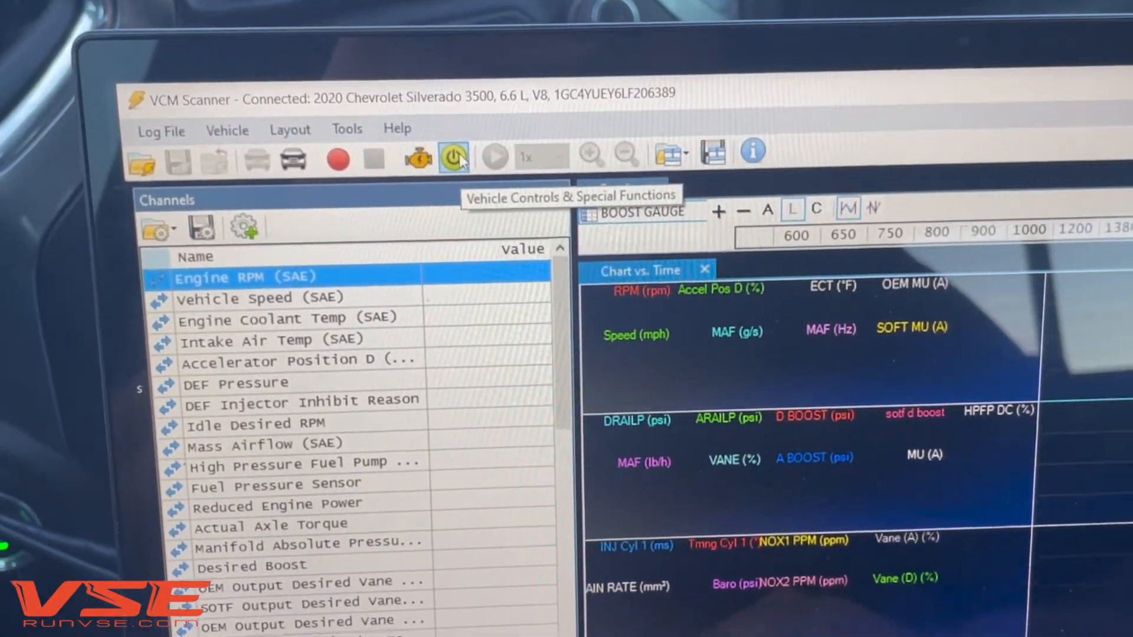
# - Open the Controls and Special Functions window for the Silverado's Engine functions
pyautogui.click(453, 157)
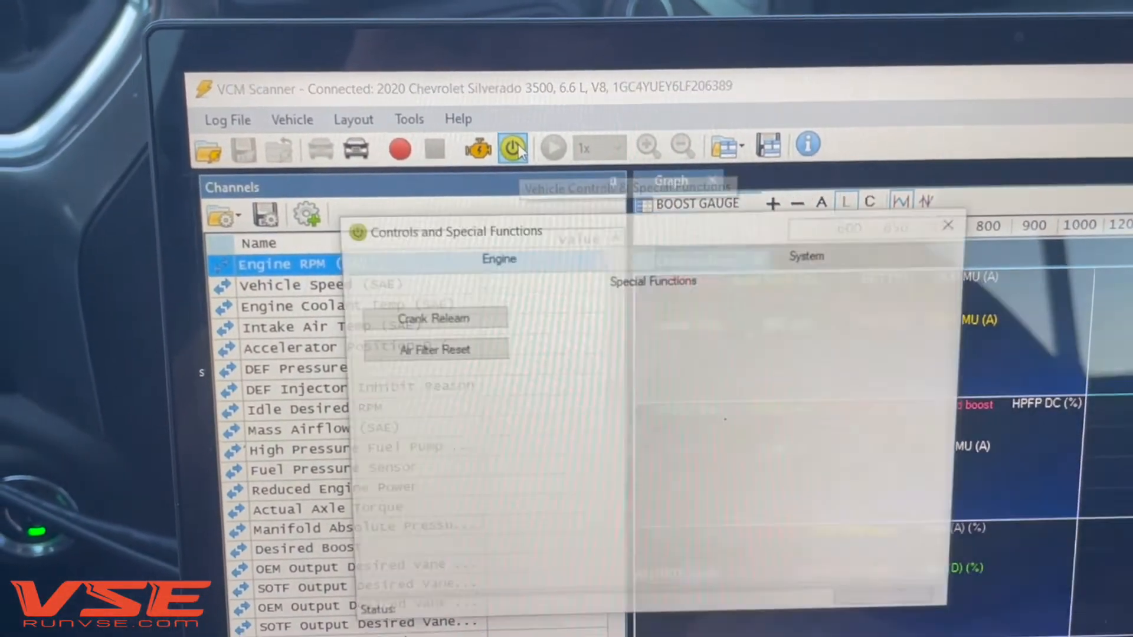